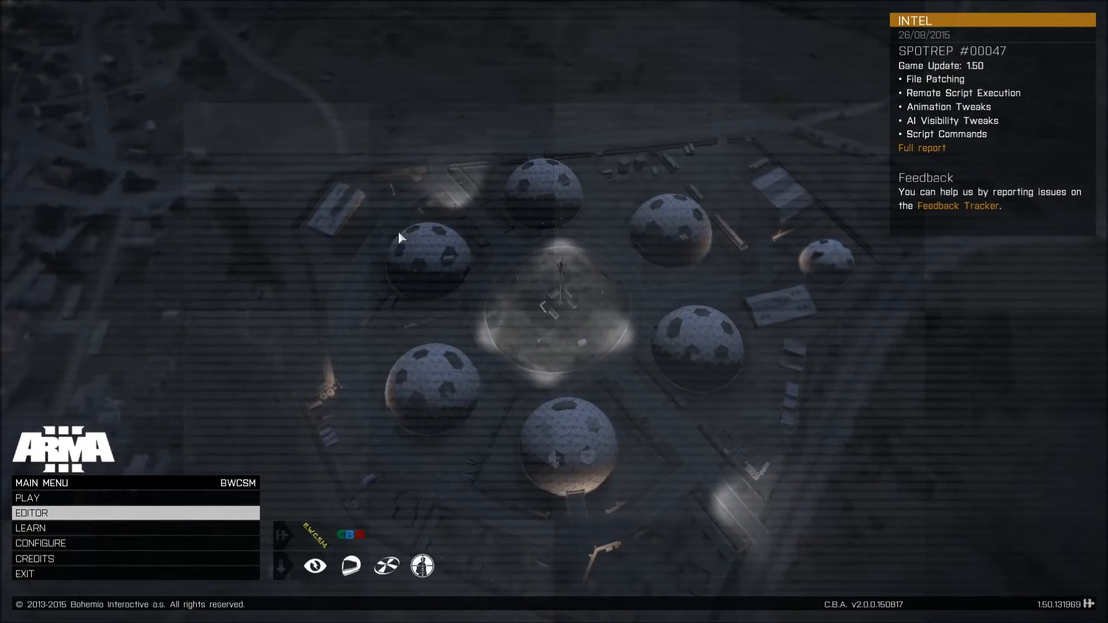
mouse_move(630, 311)
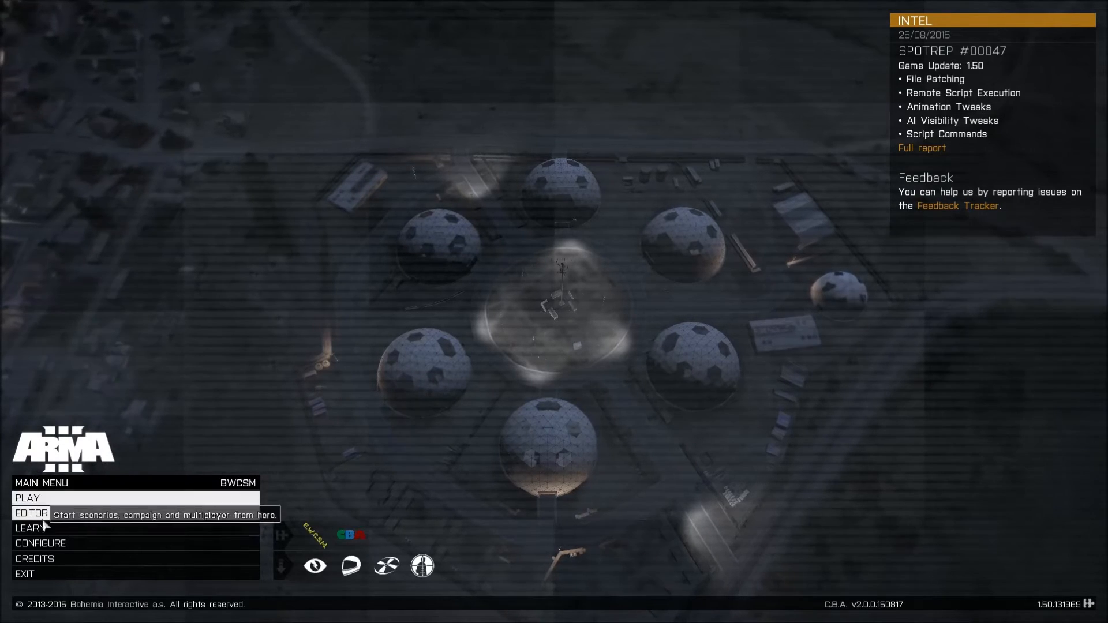
Open the mission editor from the main menu and continue with the Altis map
click(30, 514)
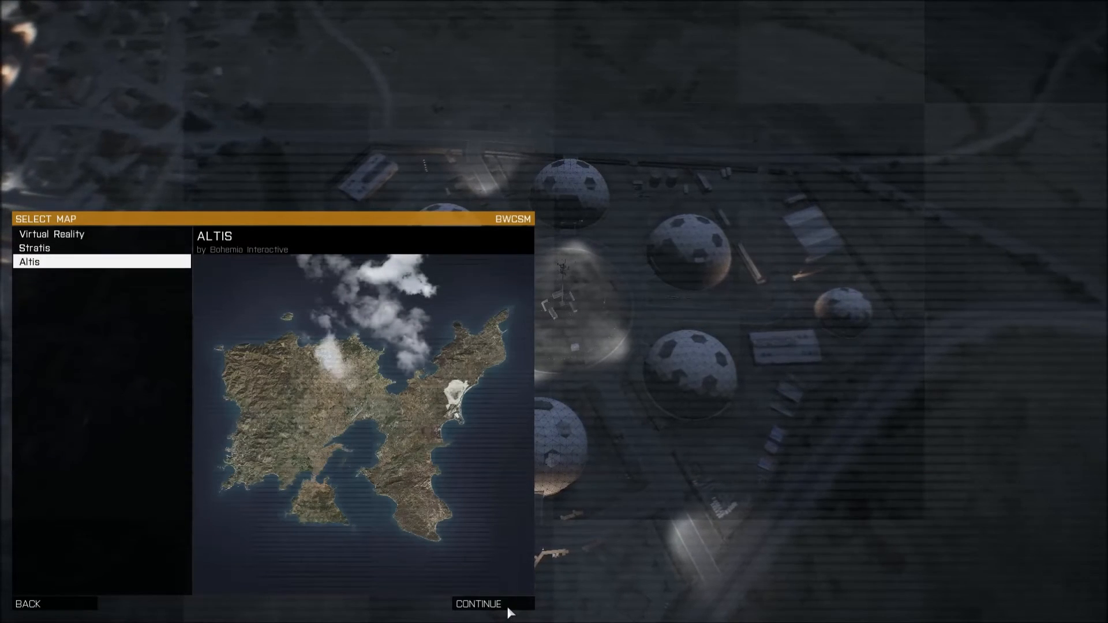
click(478, 604)
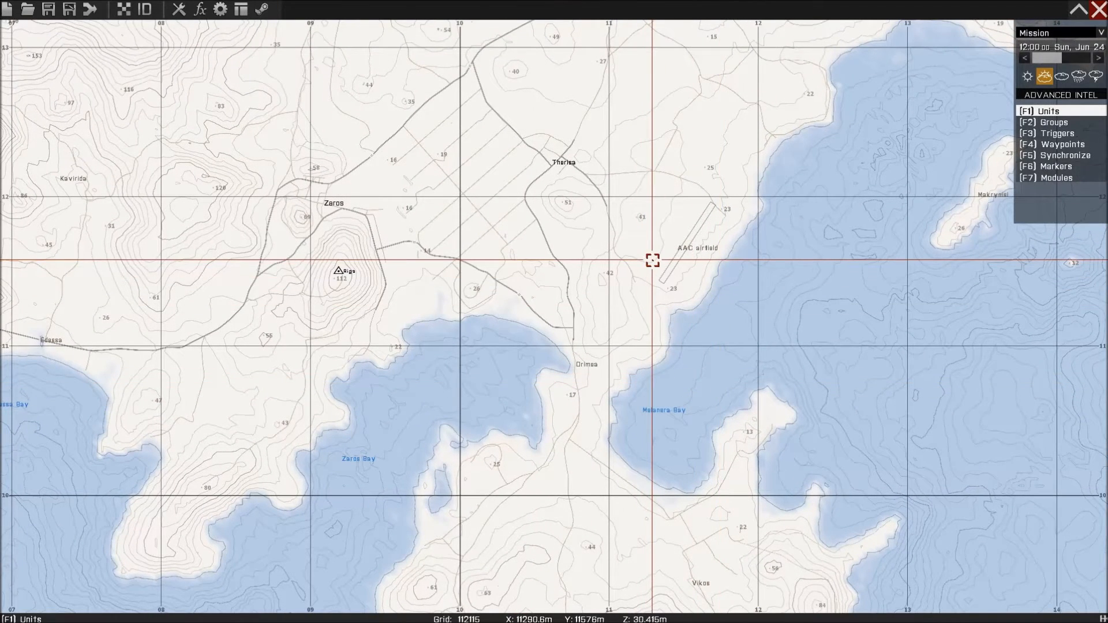
Place the BWCSM module from the BWCSM Combat Supports module category
click(1054, 177)
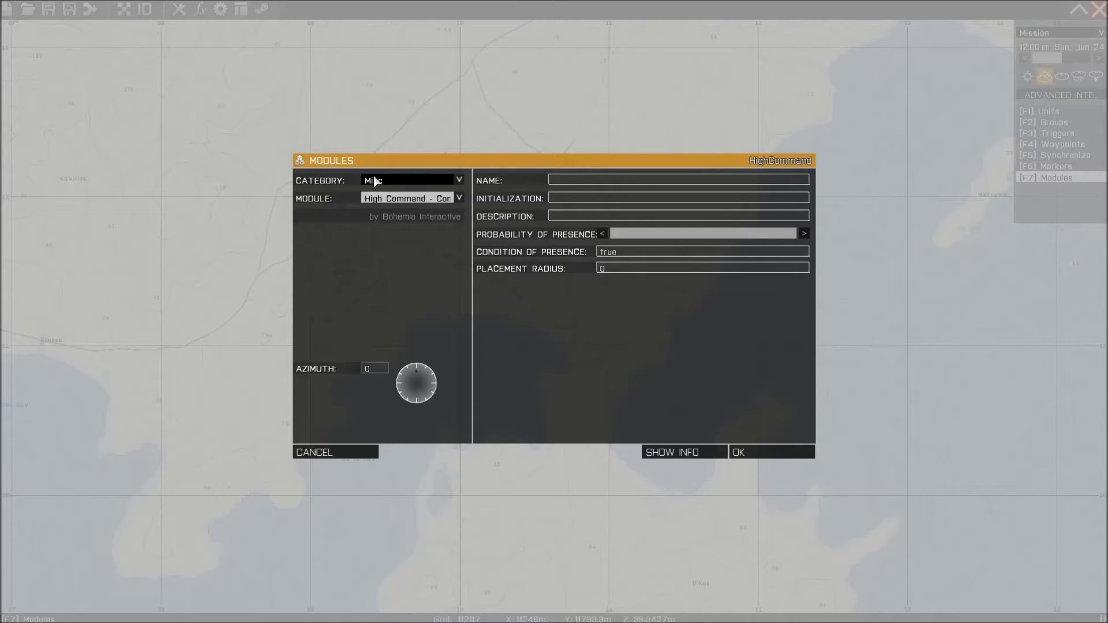
click(457, 180)
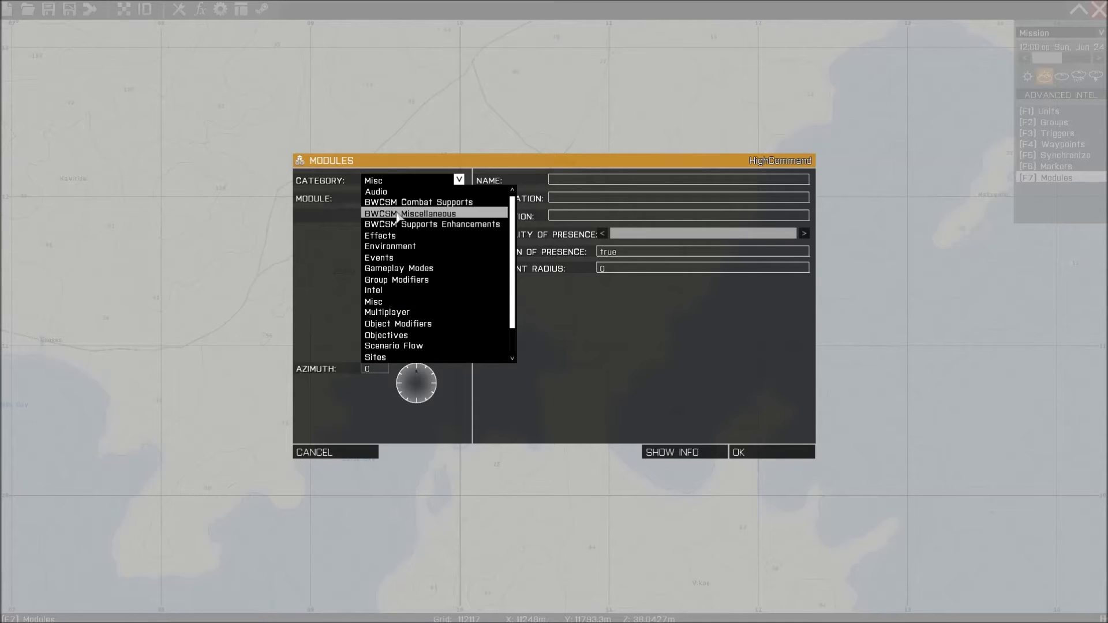
click(419, 202)
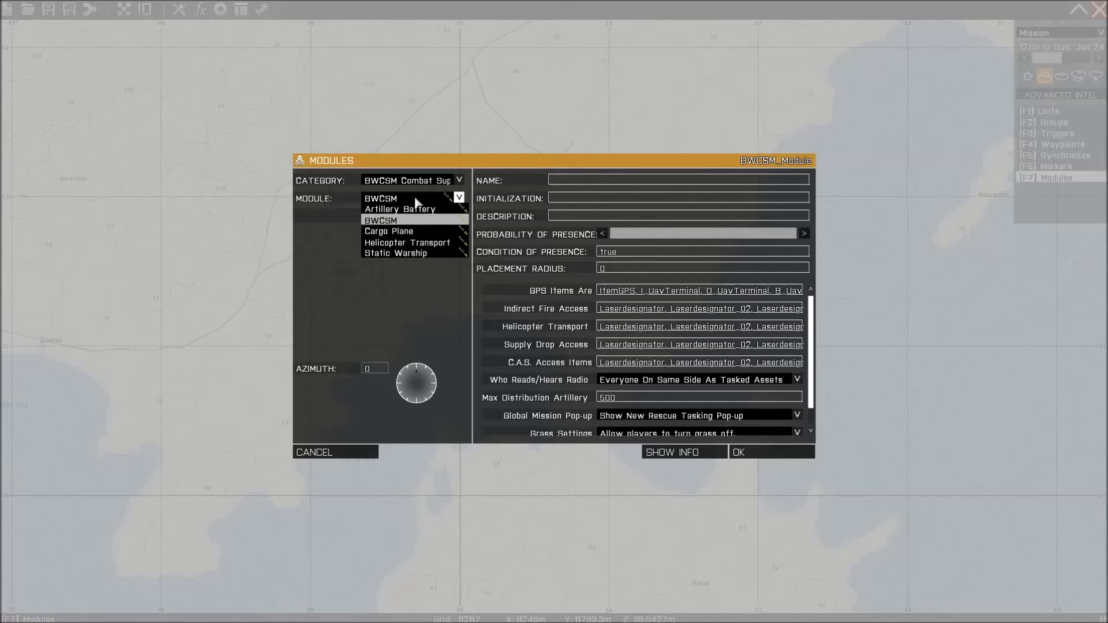
click(380, 220)
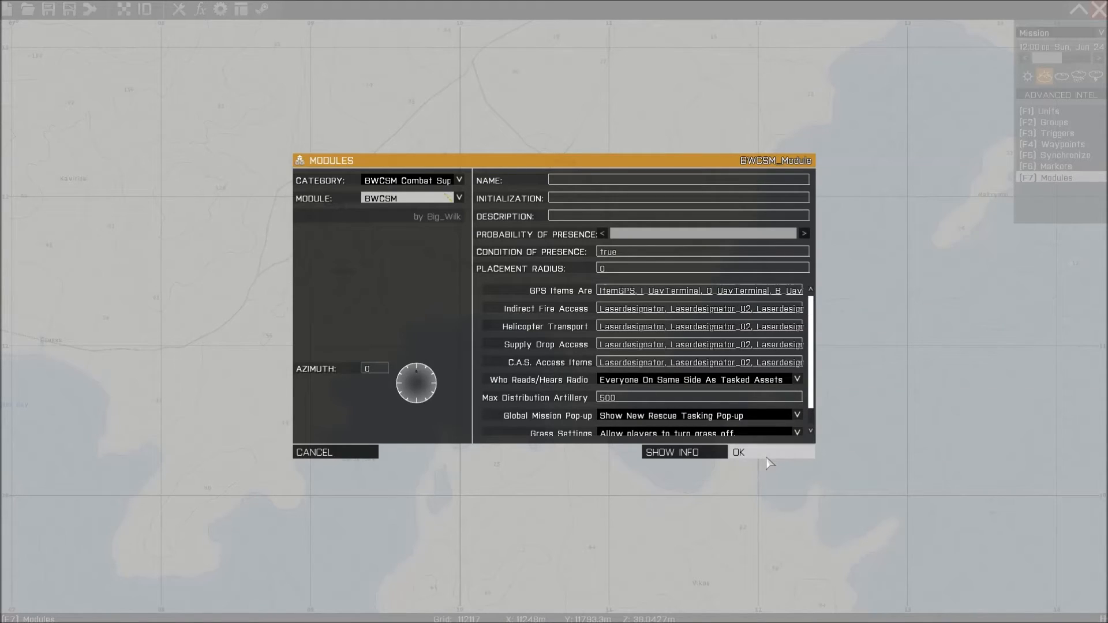
click(738, 451)
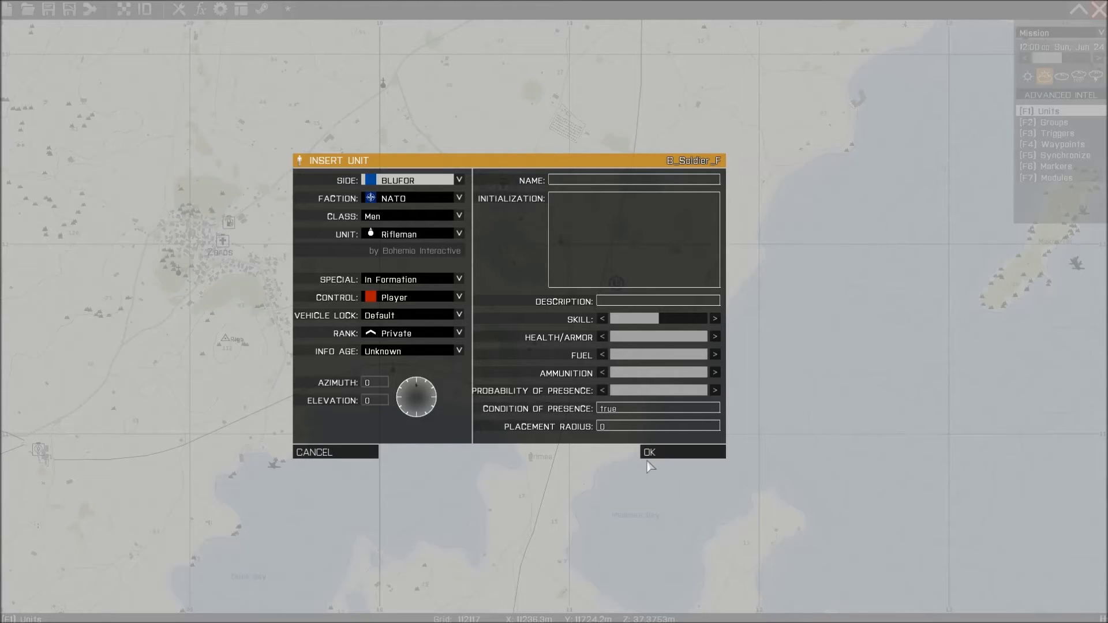
Insert the player-controlled BLUFOR NATO rifleman and start the mission preview
click(647, 452)
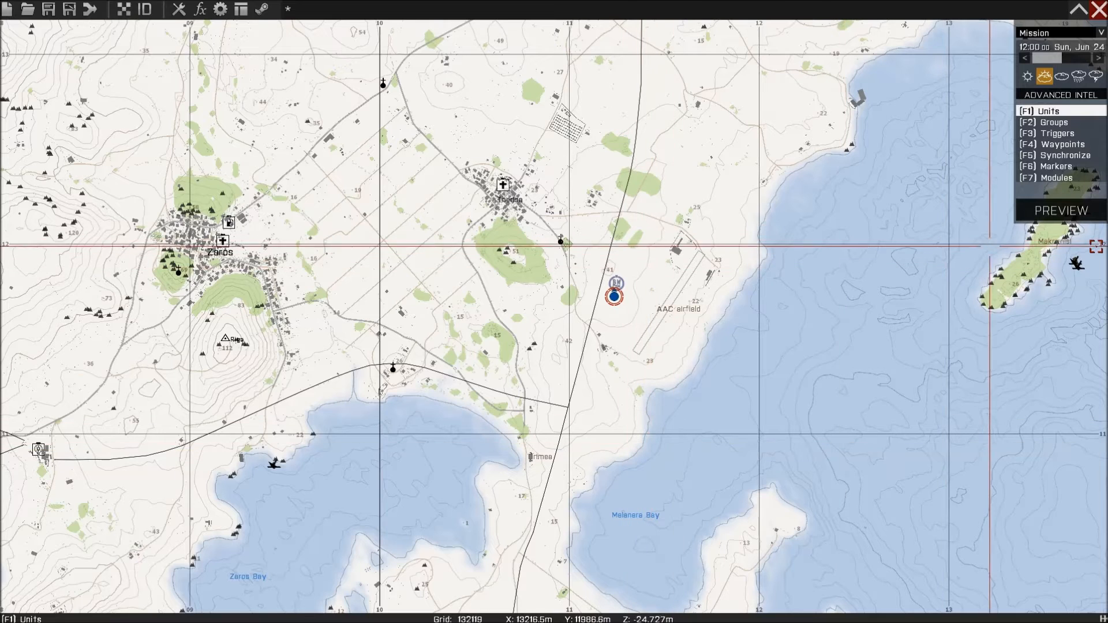
click(1061, 210)
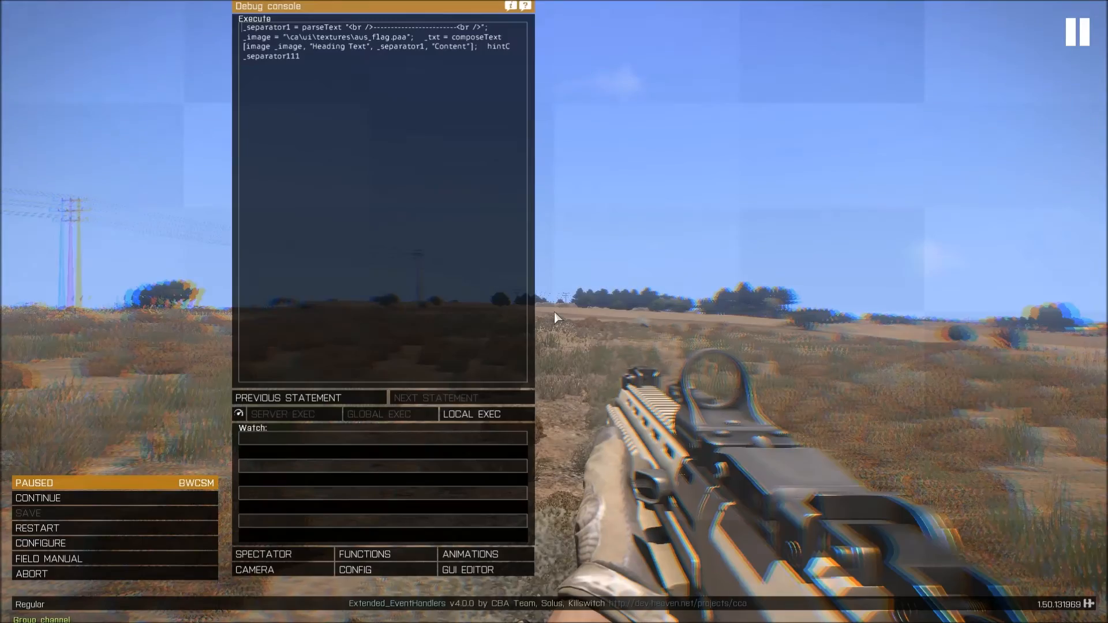
mouse_move(41, 543)
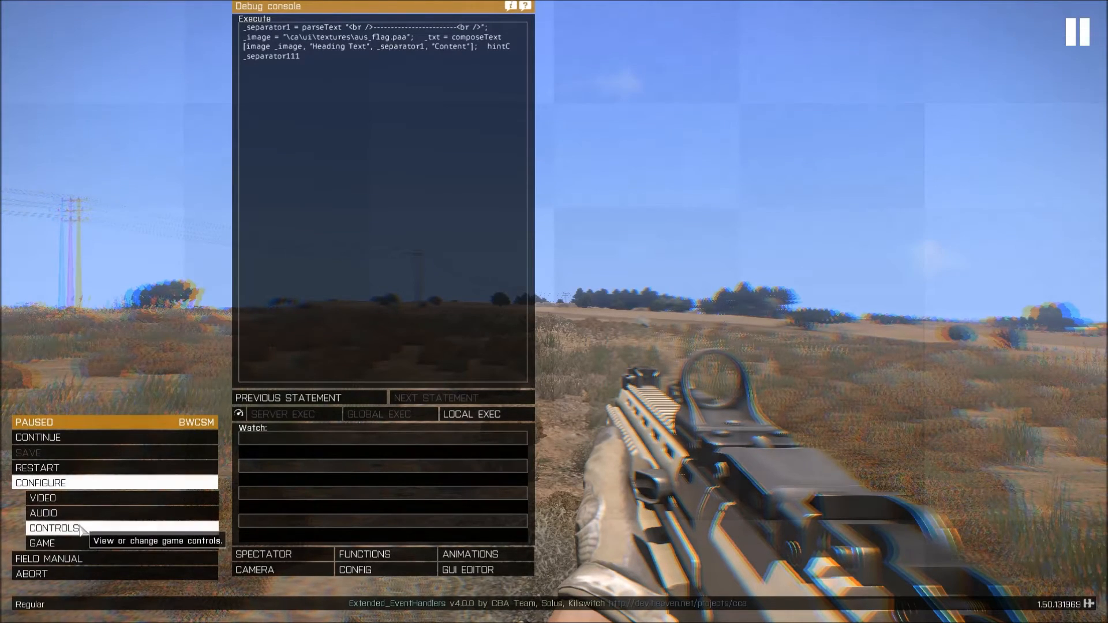
Open the Controls settings from the paused preview's Configure menu
click(51, 528)
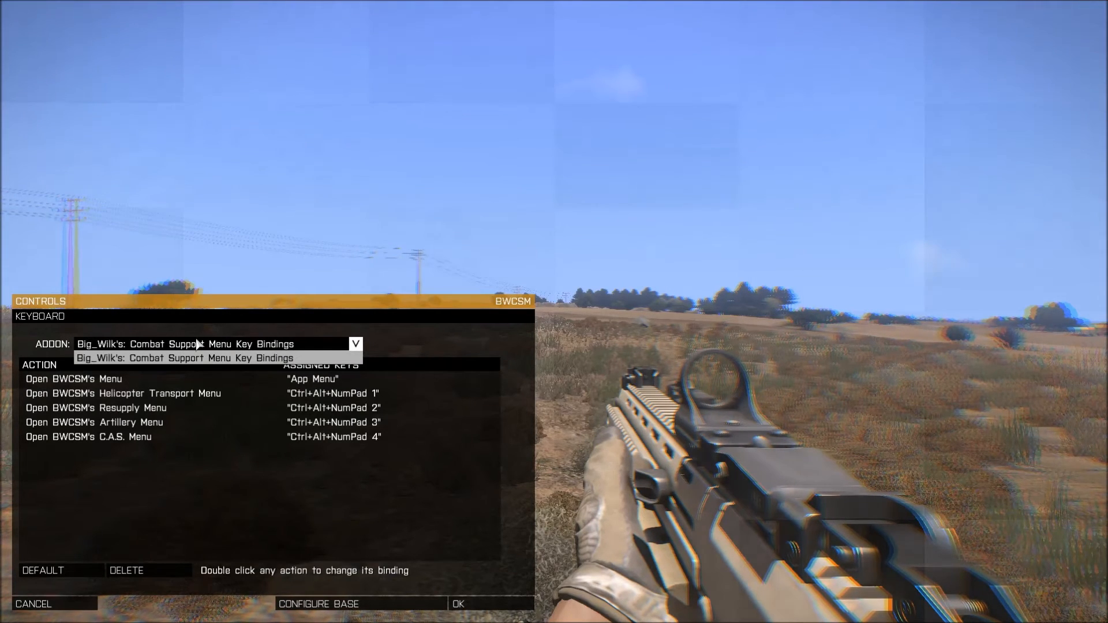
Select the Combat Support Menu Key Bindings addon to list its actions
click(185, 358)
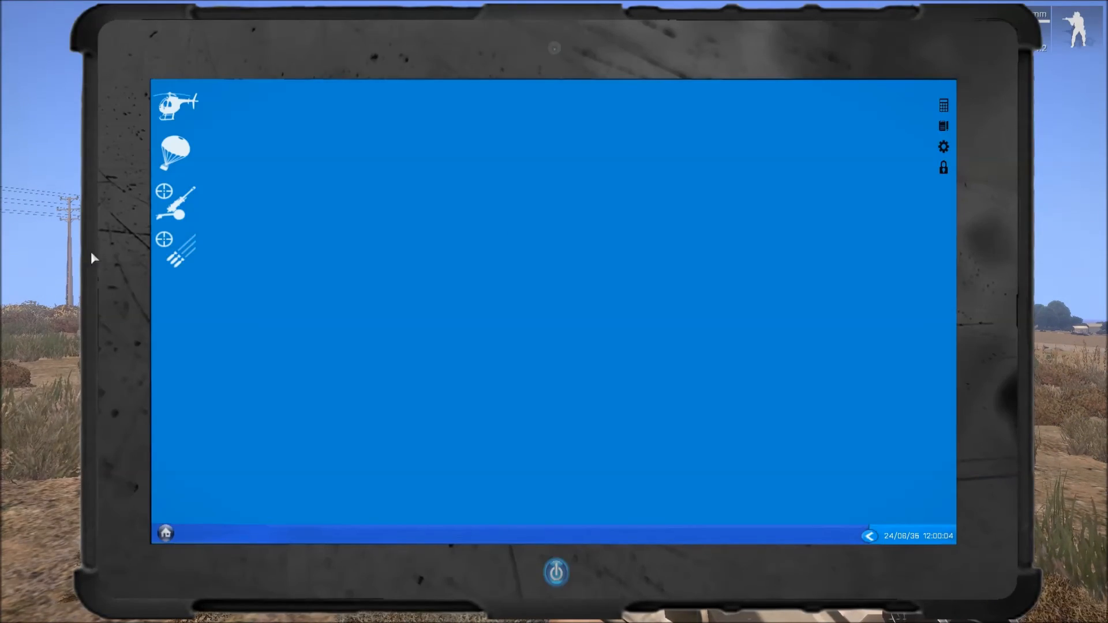
mouse_move(770, 189)
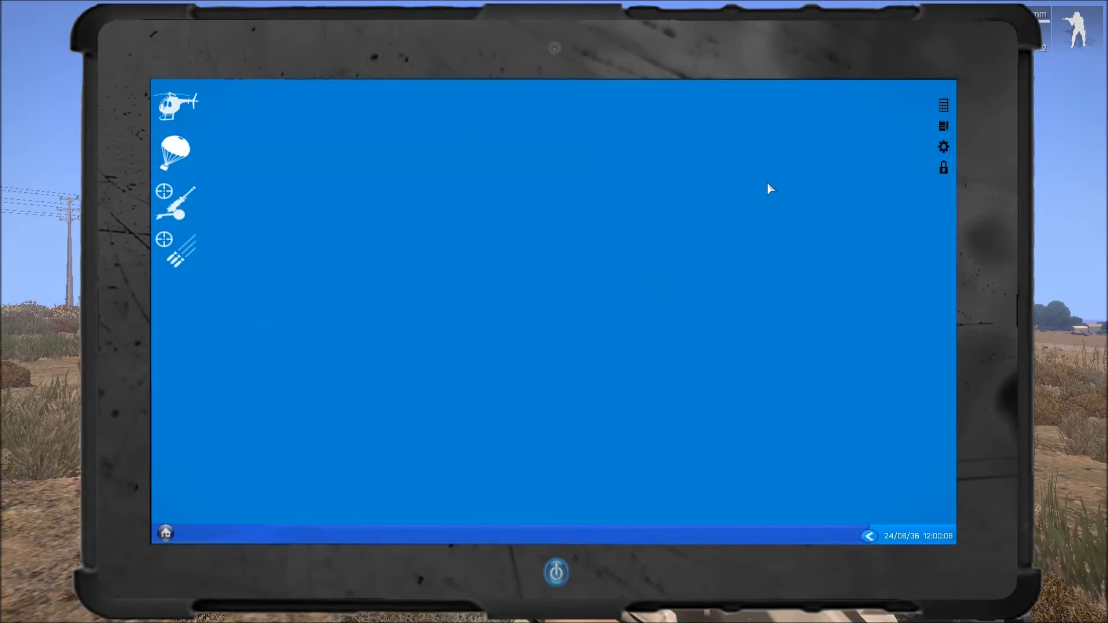
mouse_move(566, 179)
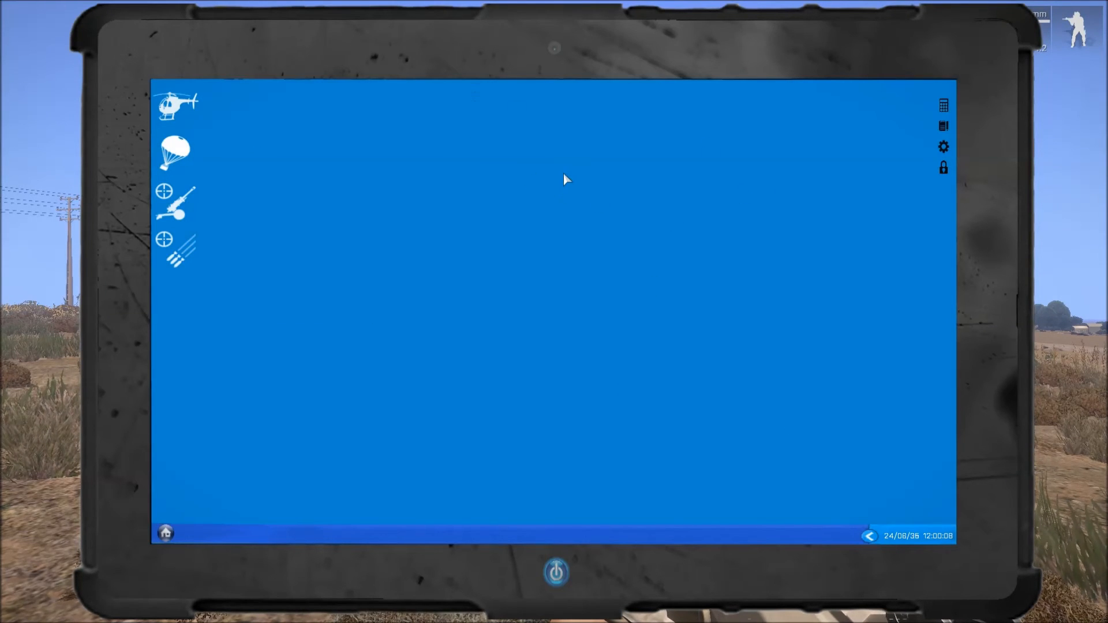
mouse_move(640, 369)
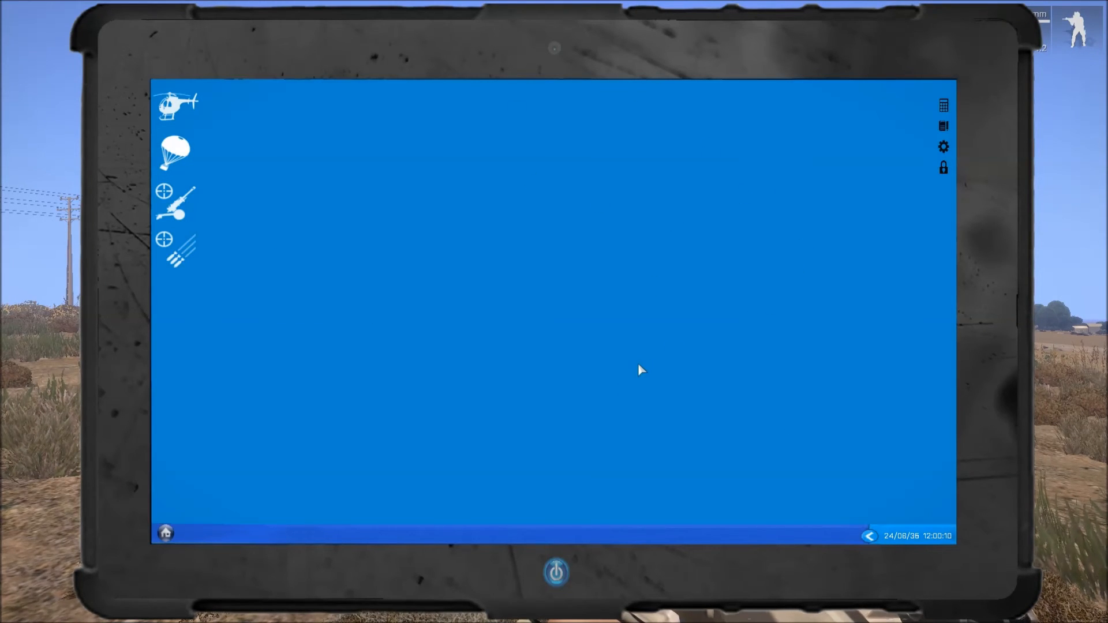